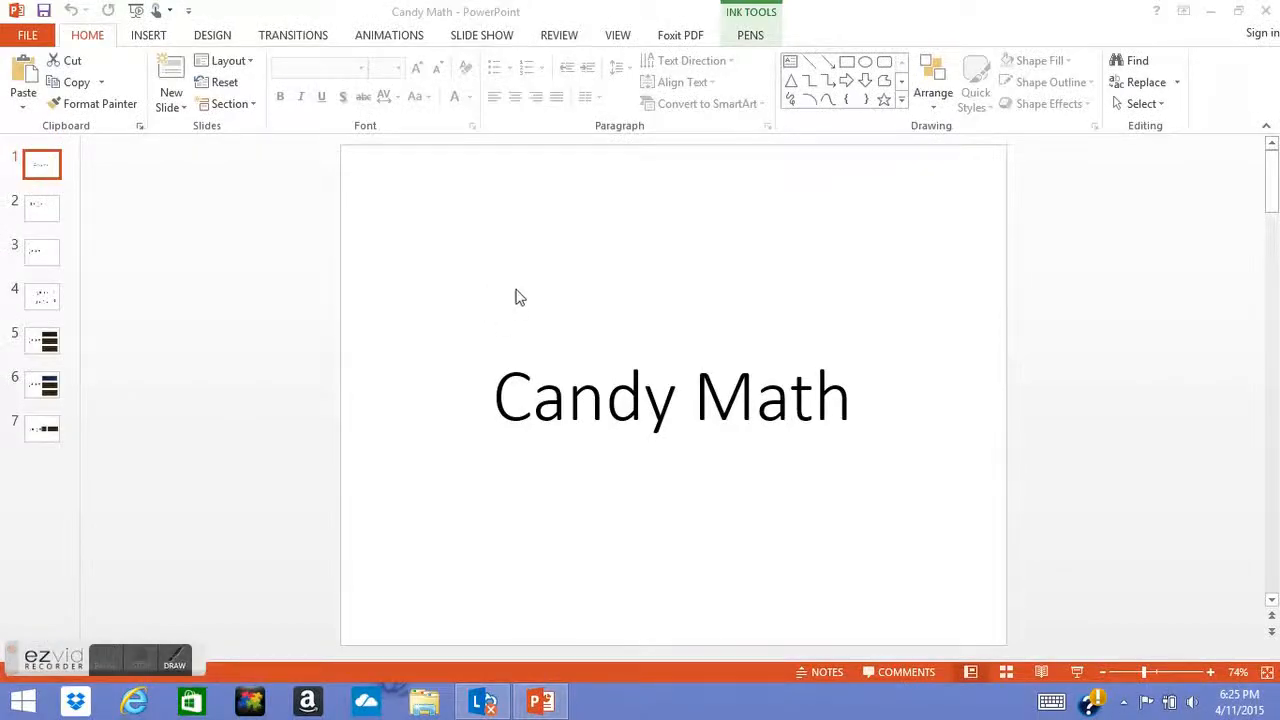
{"action": "mouse_move", "coordinate": [536, 276]}
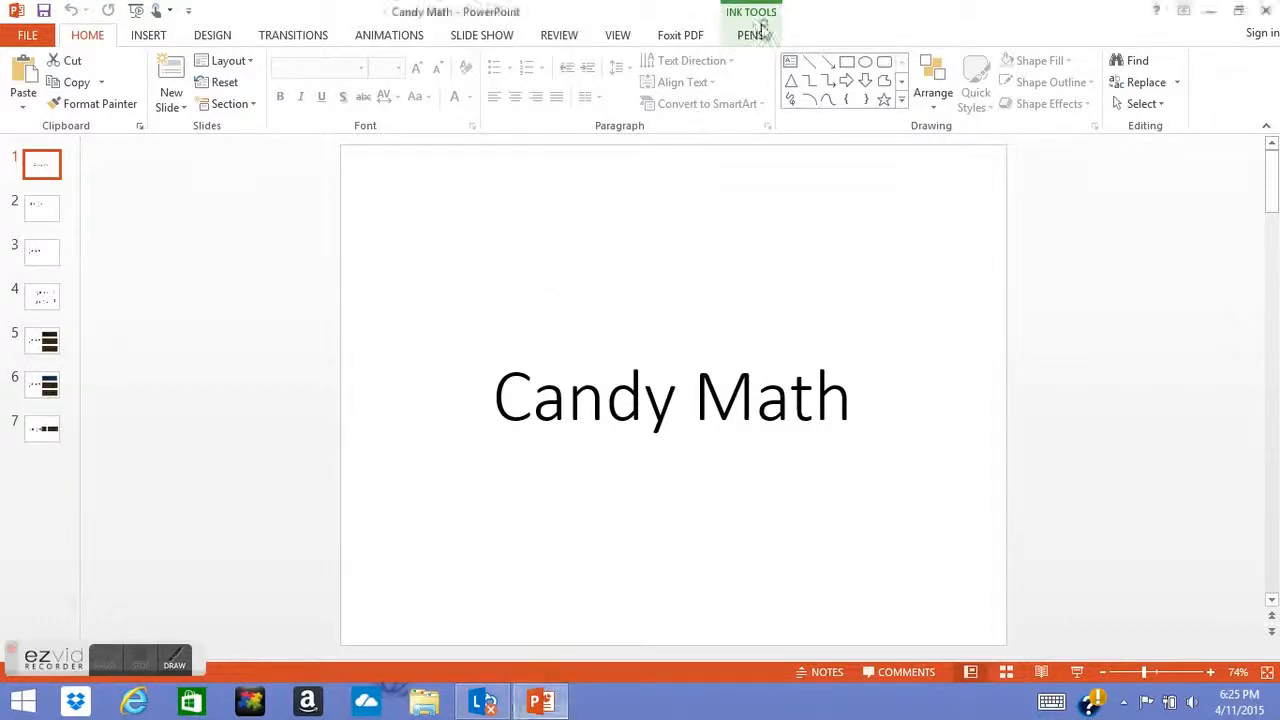
Switch on the pen tools and underline the Candy Math title in light blue ink
{"action": "left_click", "coordinate": [750, 36]}
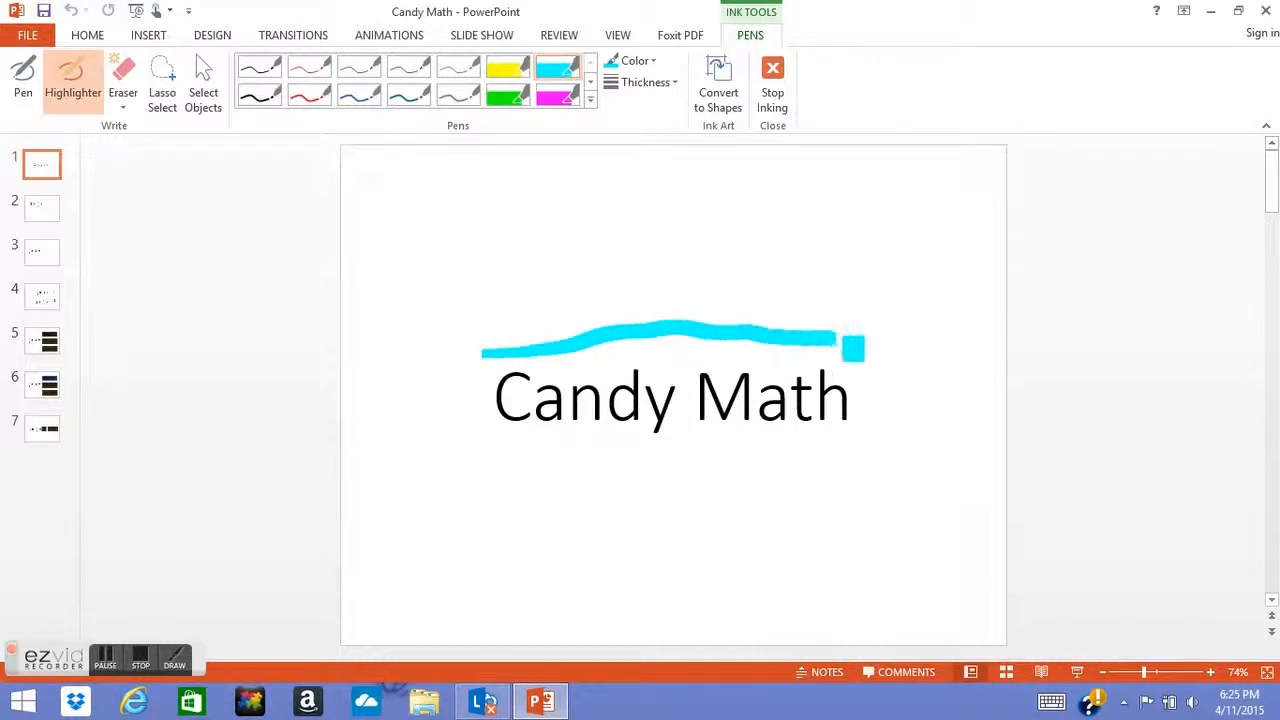
{"action": "left_click_drag", "start_coordinate": [480, 444], "coordinate": [610, 444]}
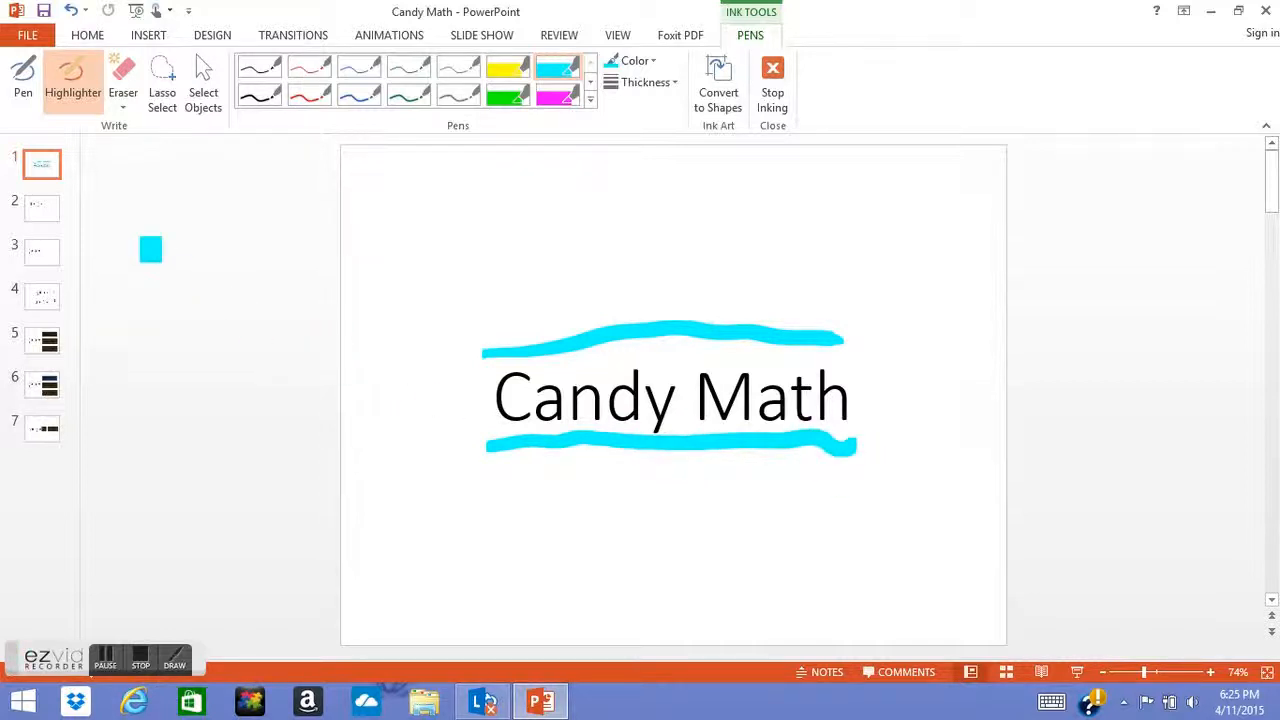
On the 3 × 1/3 slide, write 1 under the 3 and the answer 3/3 in pink ink
{"action": "left_click", "coordinate": [42, 206]}
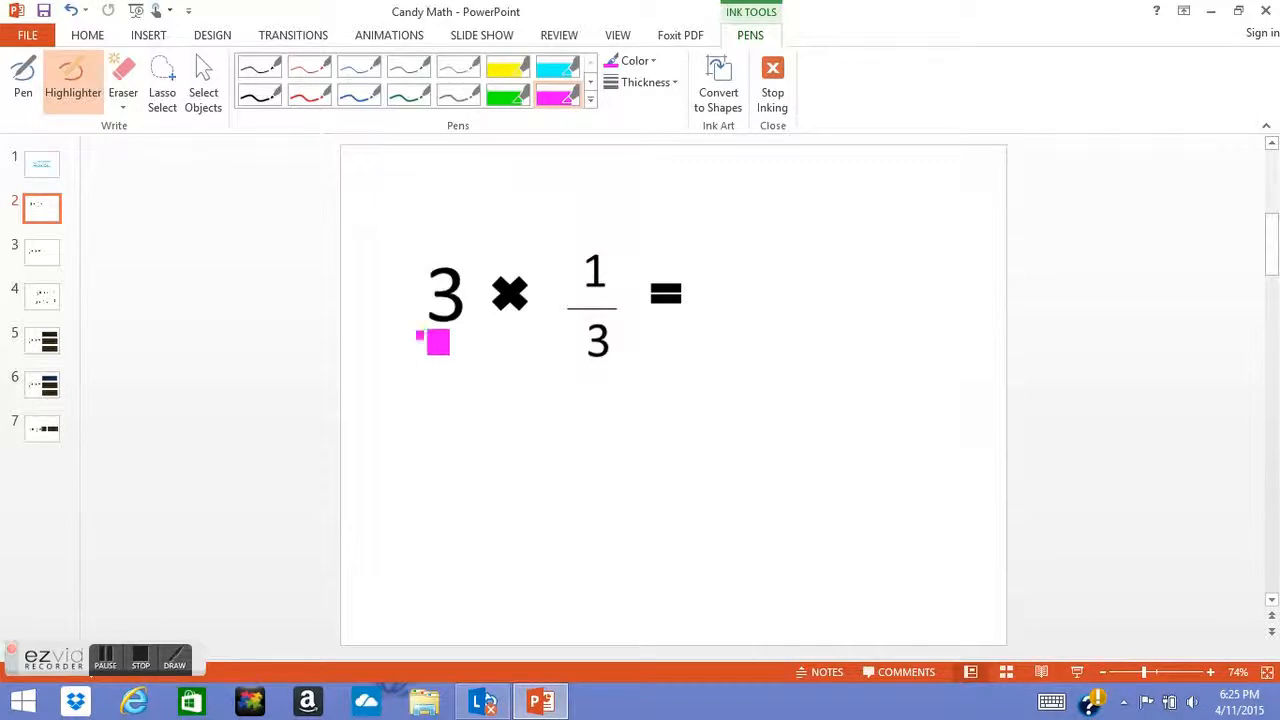
{"action": "left_click_drag", "start_coordinate": [430, 340], "coordinate": [460, 400]}
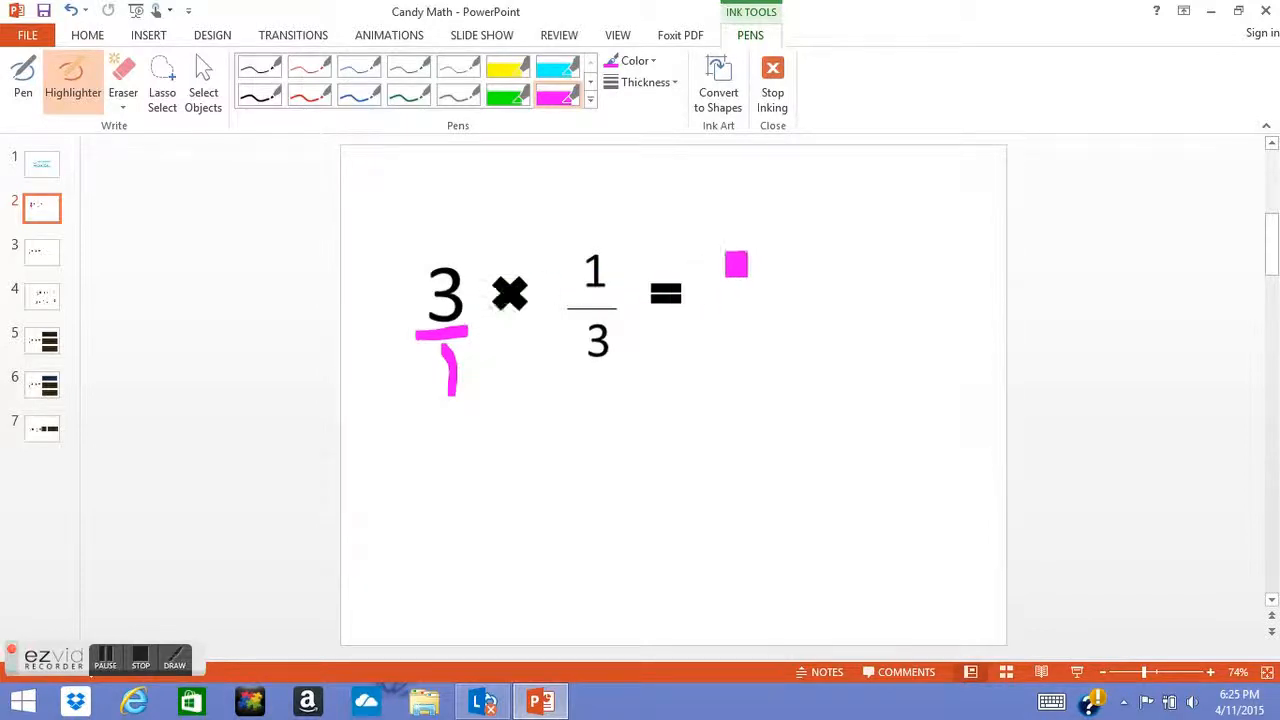
{"action": "left_click_drag", "start_coordinate": [736, 256], "coordinate": [720, 310]}
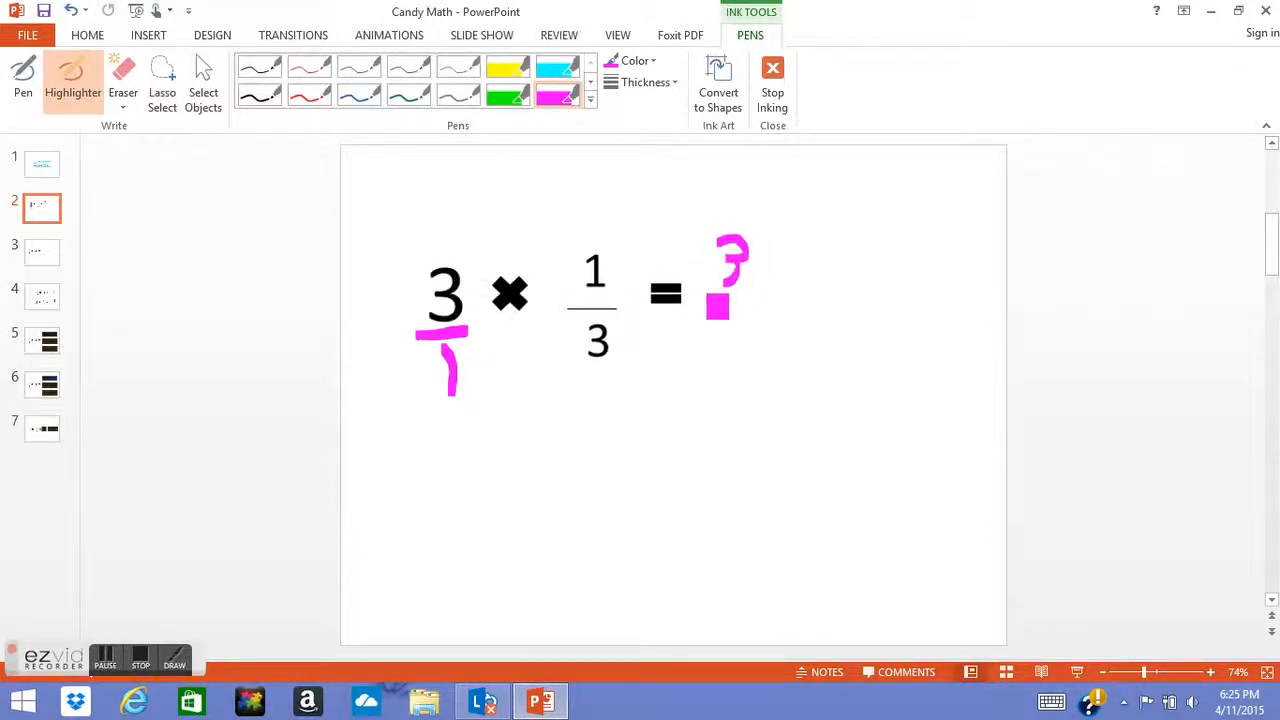
{"action": "left_click_drag", "start_coordinate": [730, 290], "coordinate": [756, 356]}
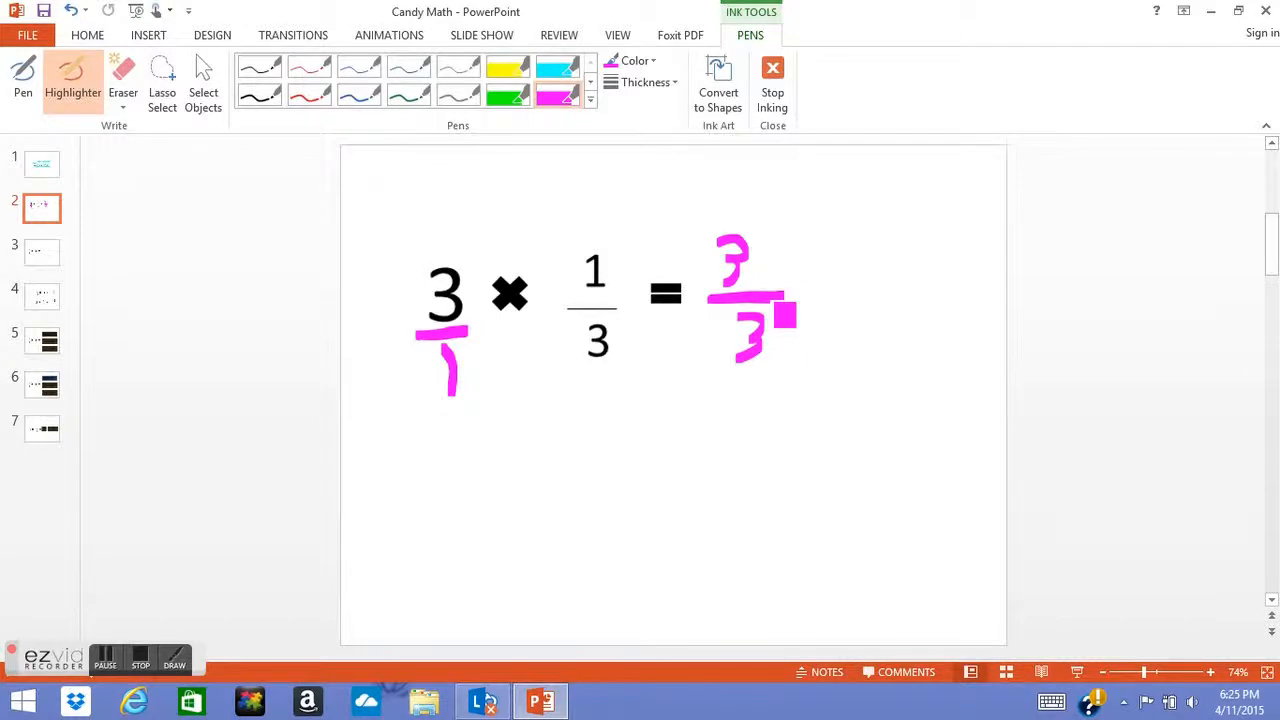
Move to the 1/3 × 3 slide and mark under its 3 in green ink
{"action": "left_click", "coordinate": [42, 252]}
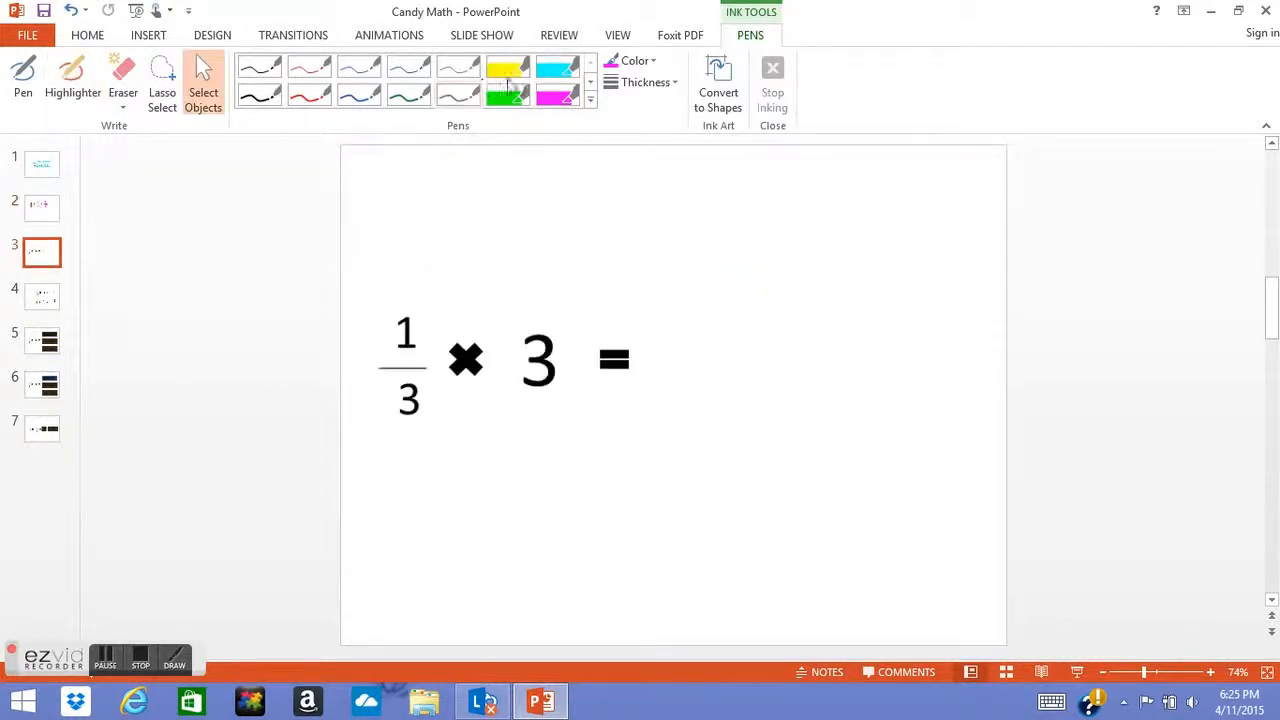
{"action": "left_click", "coordinate": [72, 80]}
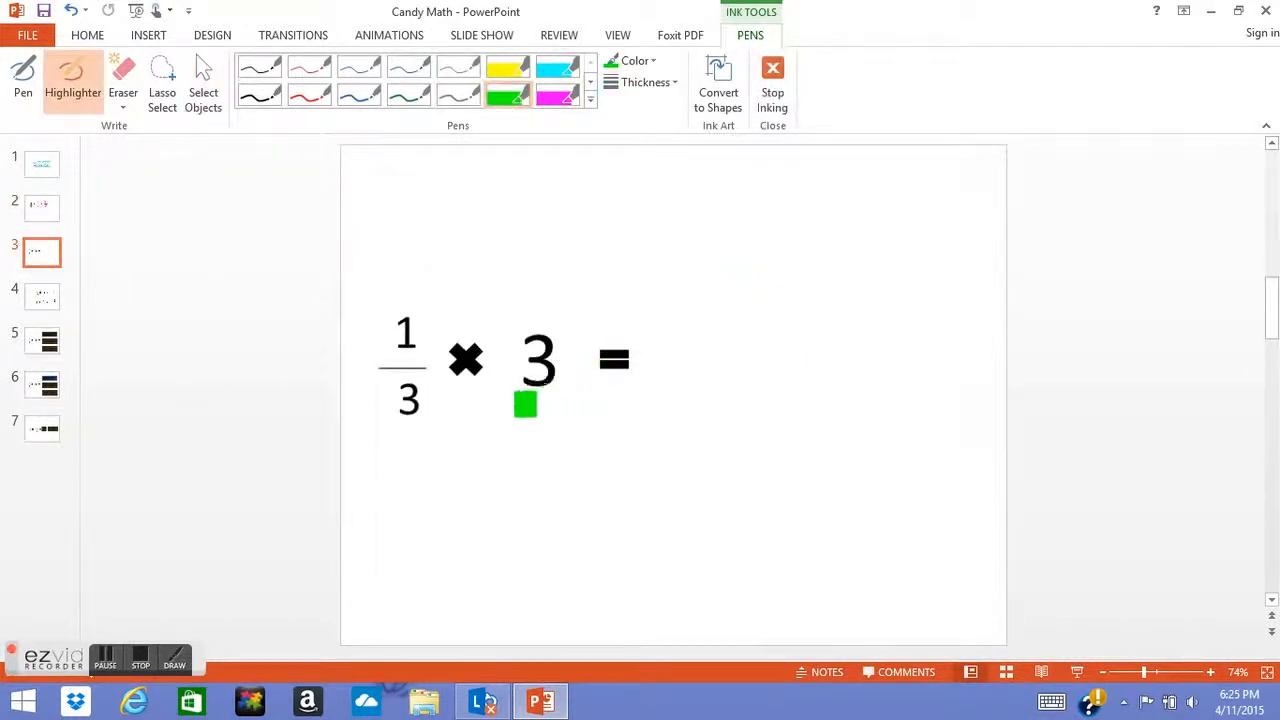
{"action": "left_click_drag", "start_coordinate": [524, 404], "coordinate": [556, 410]}
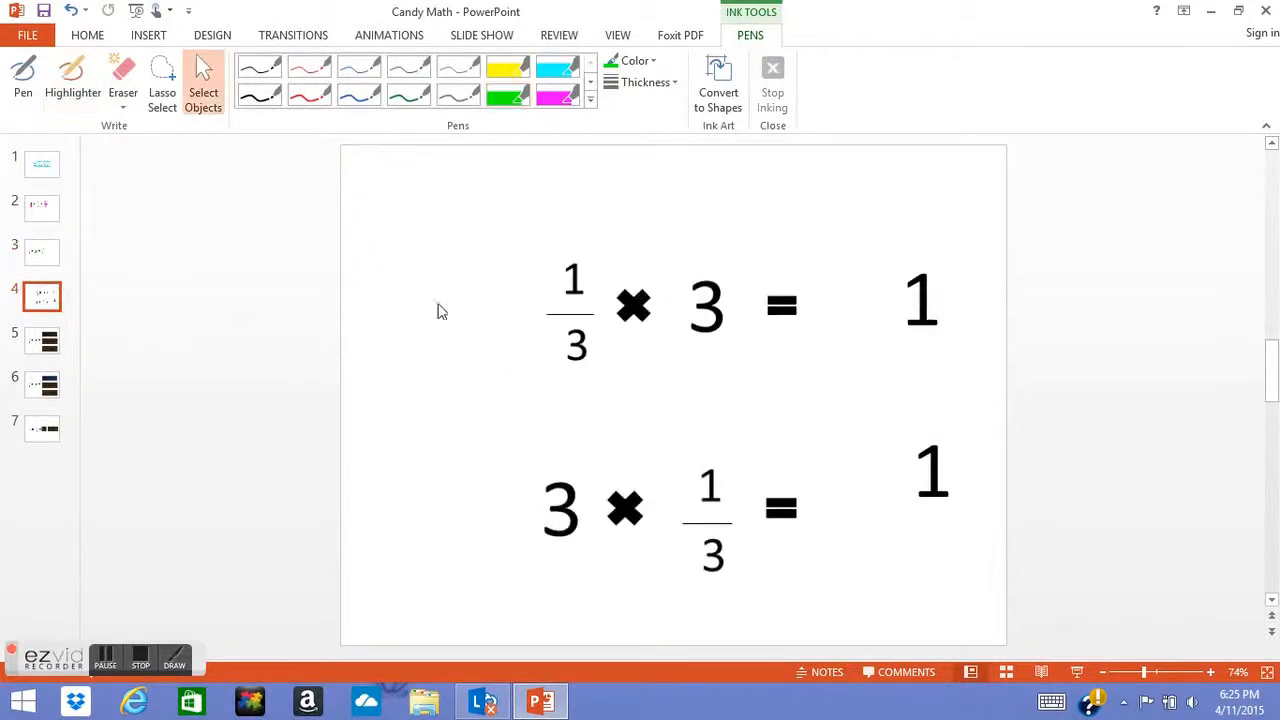
{"action": "mouse_move", "coordinate": [710, 168]}
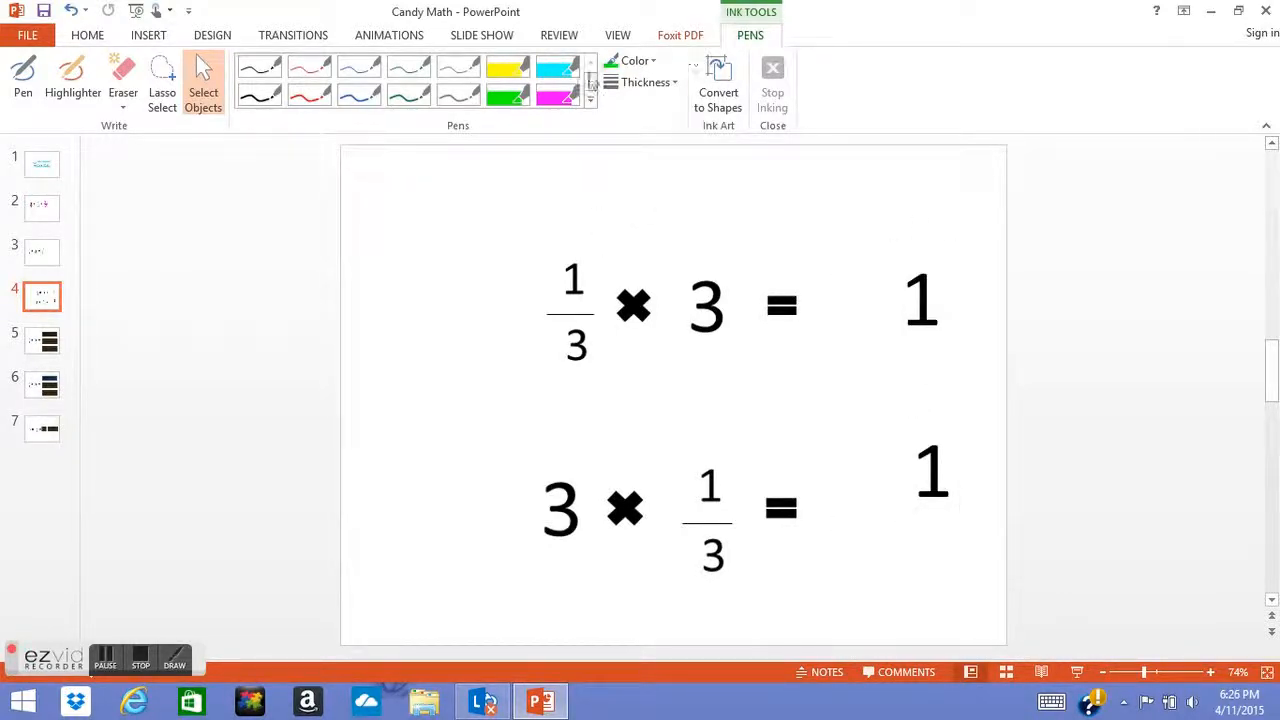
{"action": "mouse_move", "coordinate": [472, 164]}
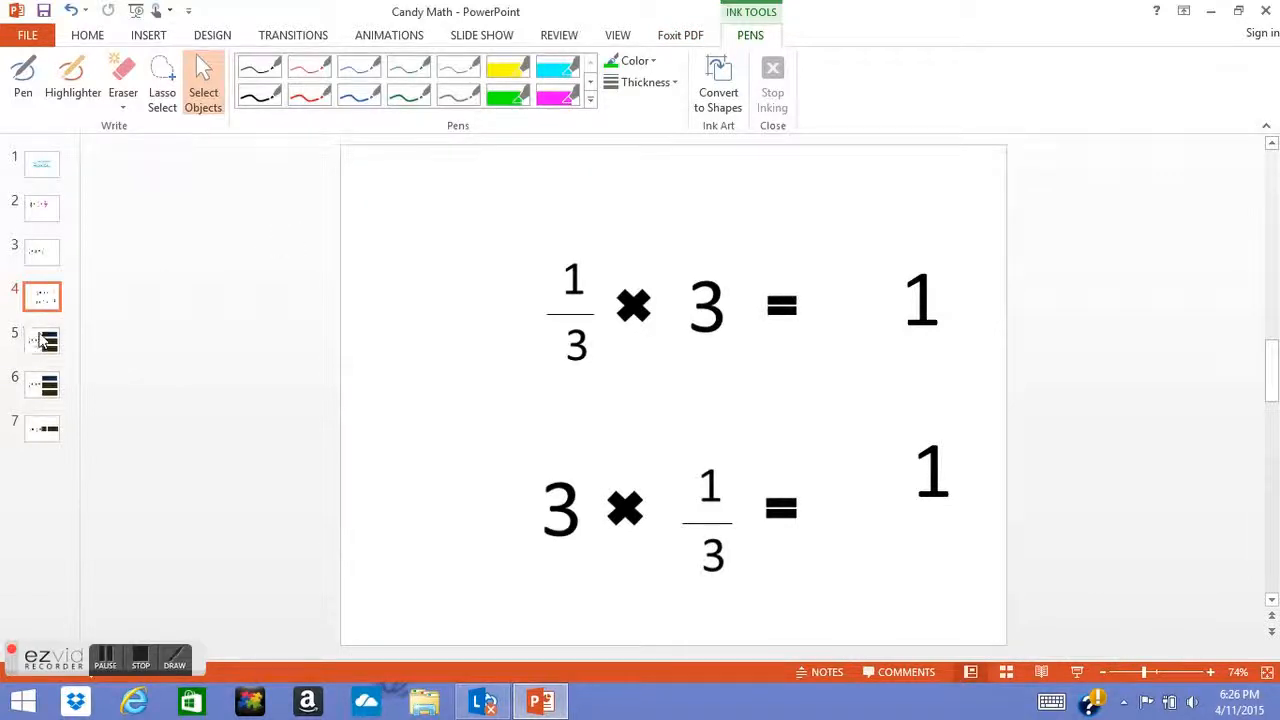
On the three-Hershey-bar slide, loop one green circle around all three bars as a group
{"action": "left_click", "coordinate": [42, 340]}
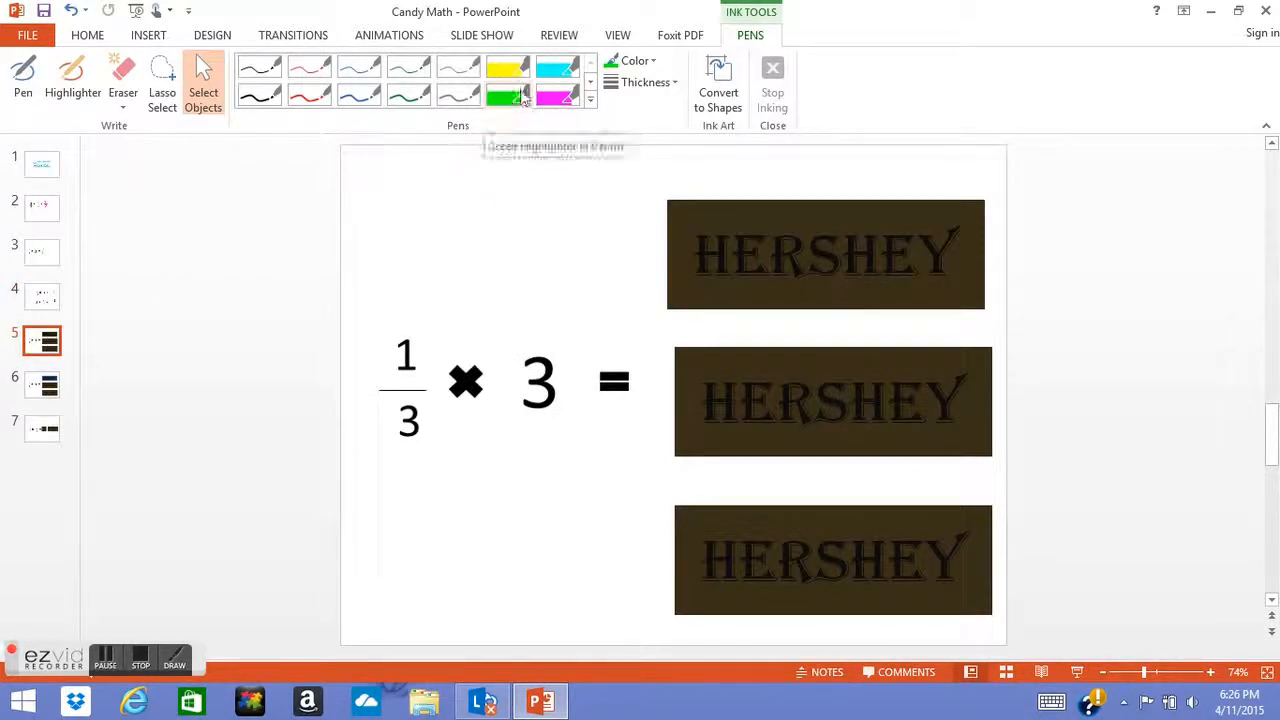
{"action": "left_click", "coordinate": [72, 80]}
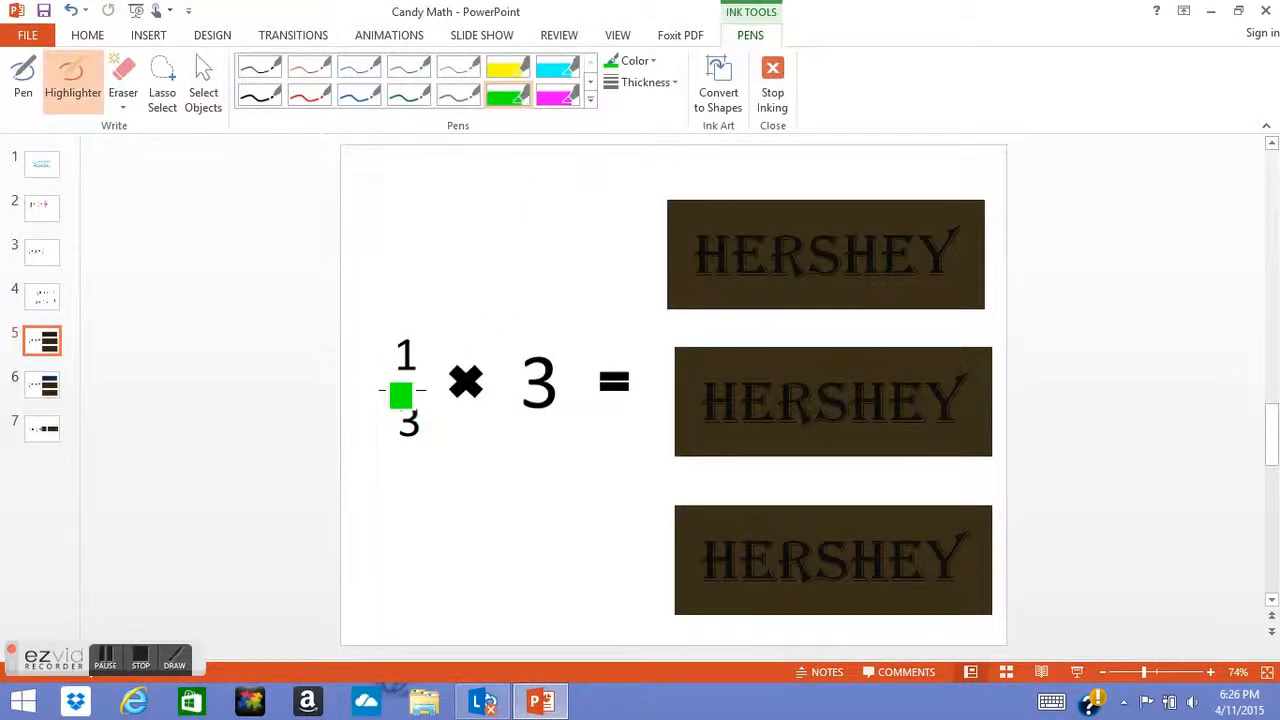
{"action": "left_click_drag", "start_coordinate": [400, 396], "coordinate": [670, 328]}
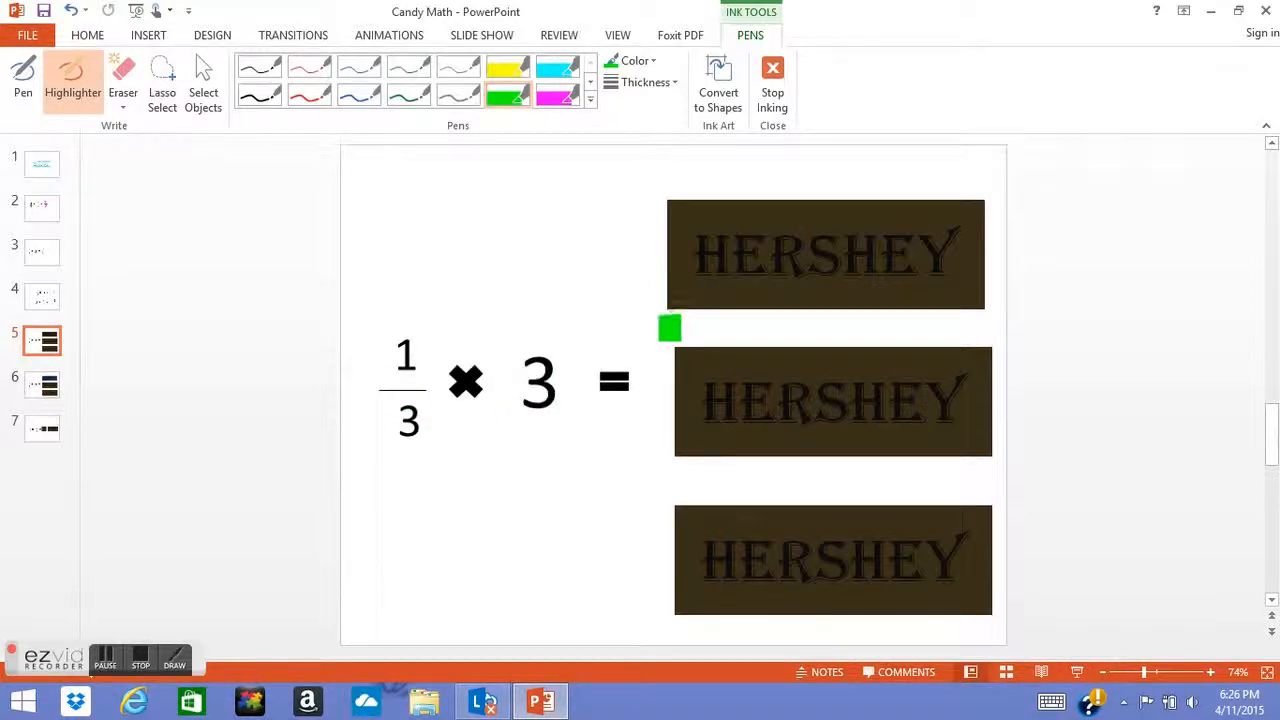
{"action": "left_click_drag", "start_coordinate": [670, 328], "coordinate": [670, 418]}
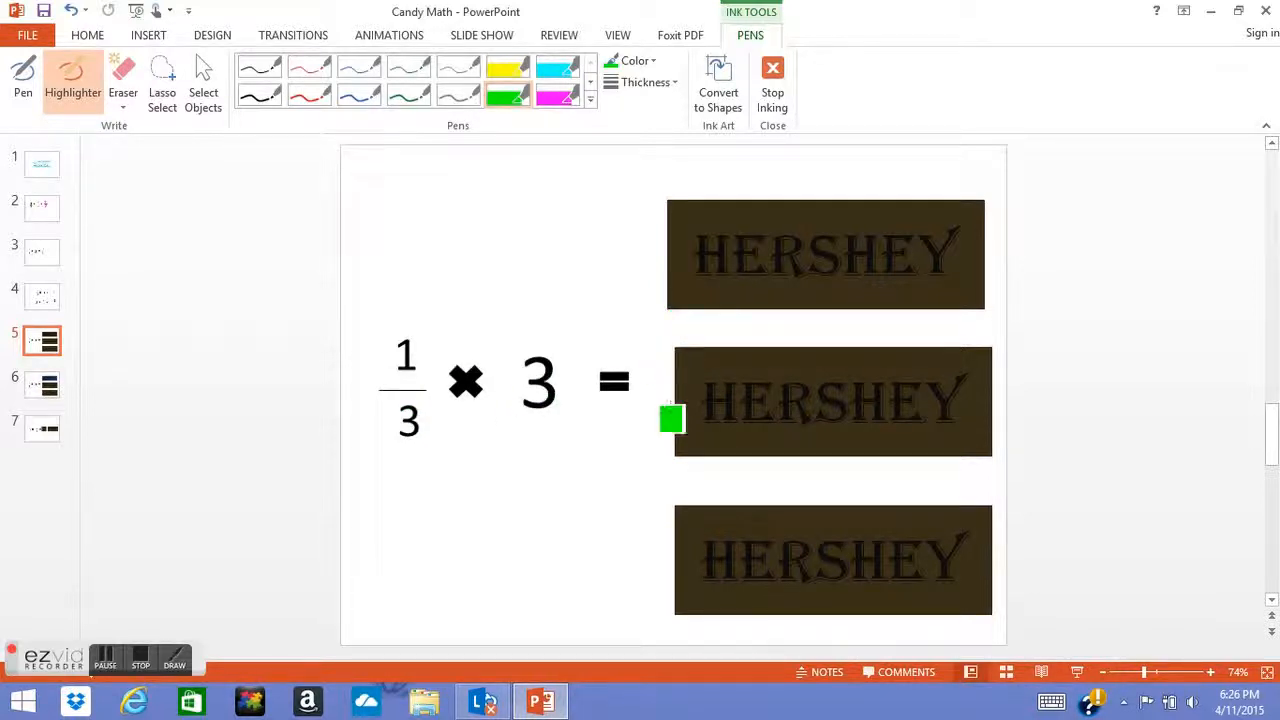
{"action": "left_click_drag", "start_coordinate": [672, 418], "coordinate": [640, 576]}
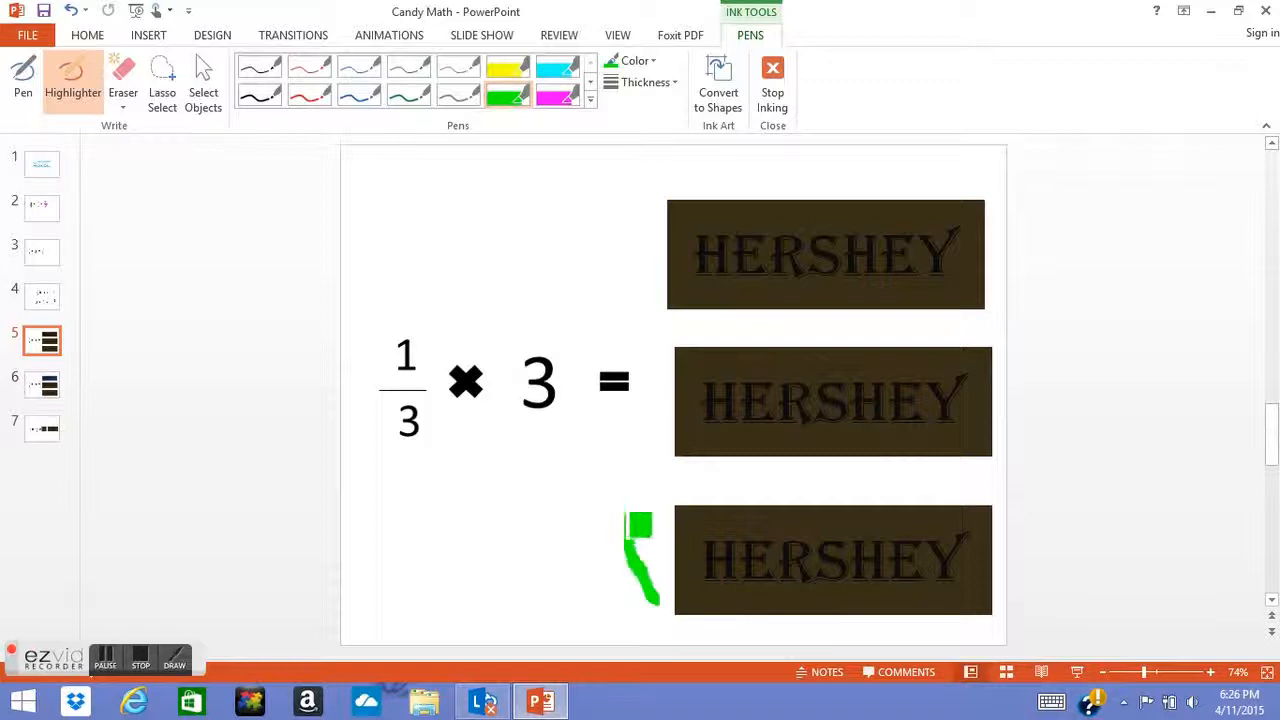
{"action": "left_click_drag", "start_coordinate": [640, 590], "coordinate": [970, 164]}
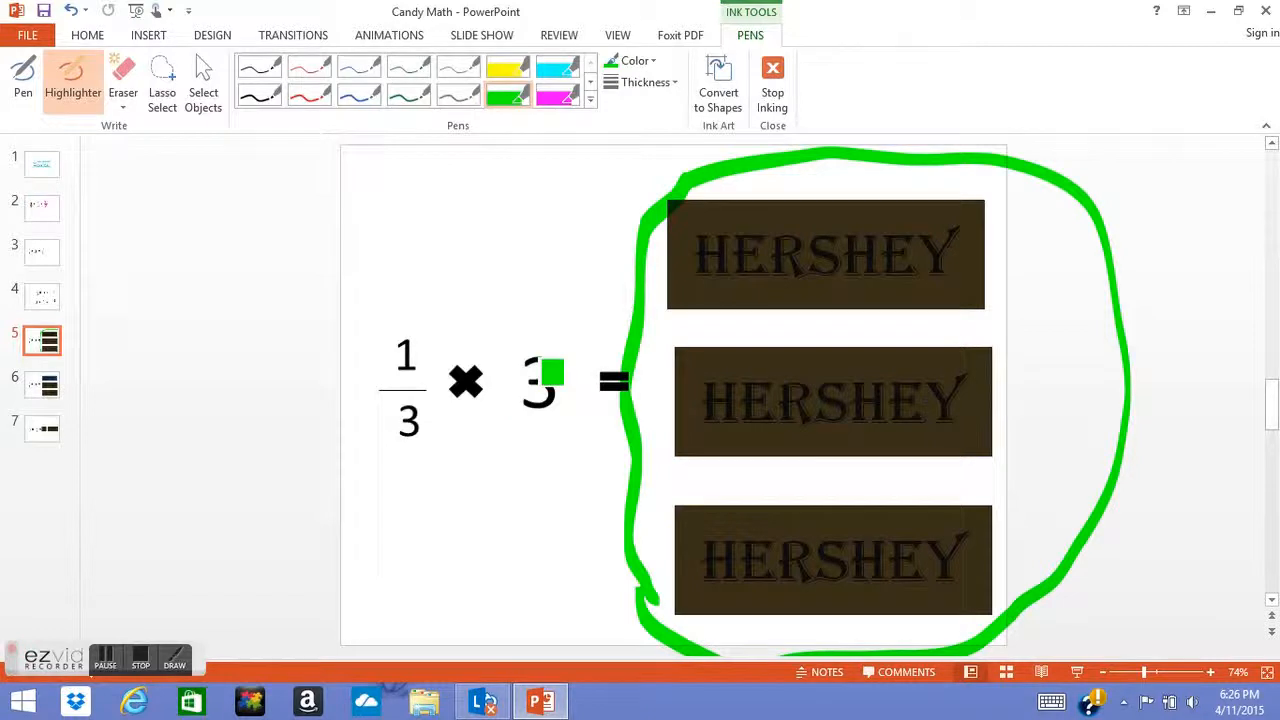
{"action": "left_click_drag", "start_coordinate": [544, 378], "coordinate": [832, 228]}
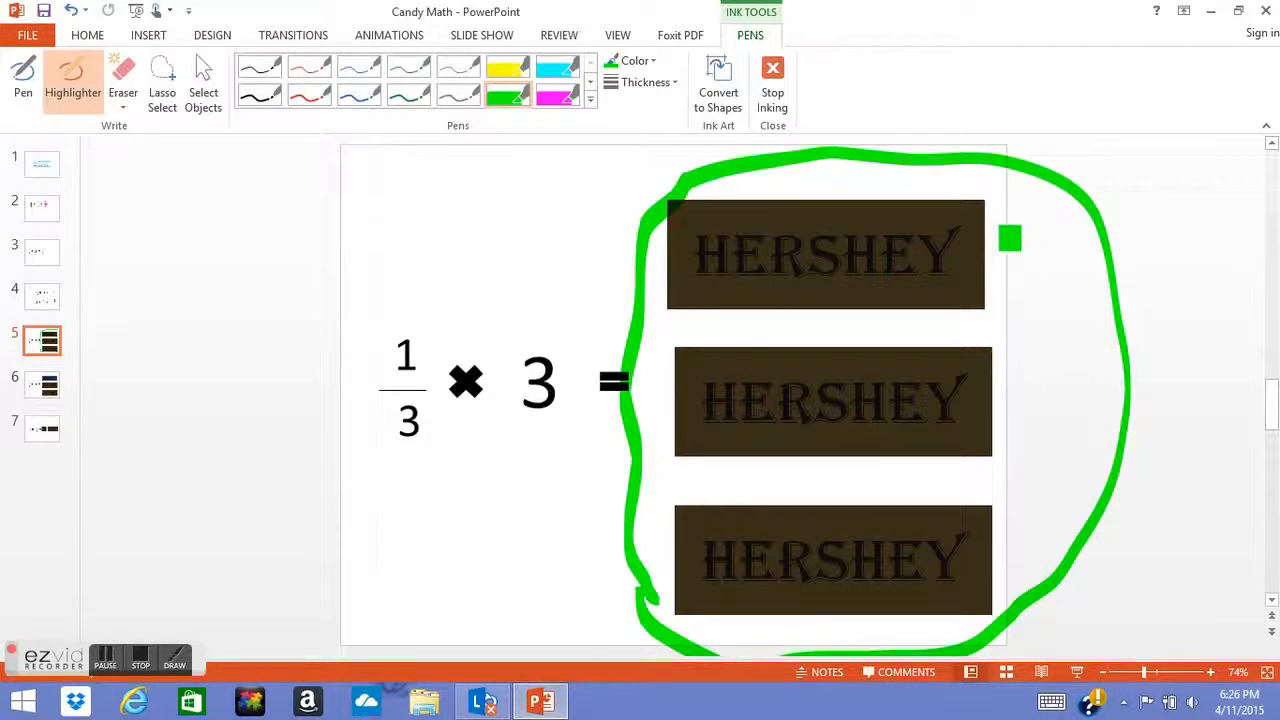
{"action": "left_click_drag", "start_coordinate": [1008, 240], "coordinate": [1100, 330]}
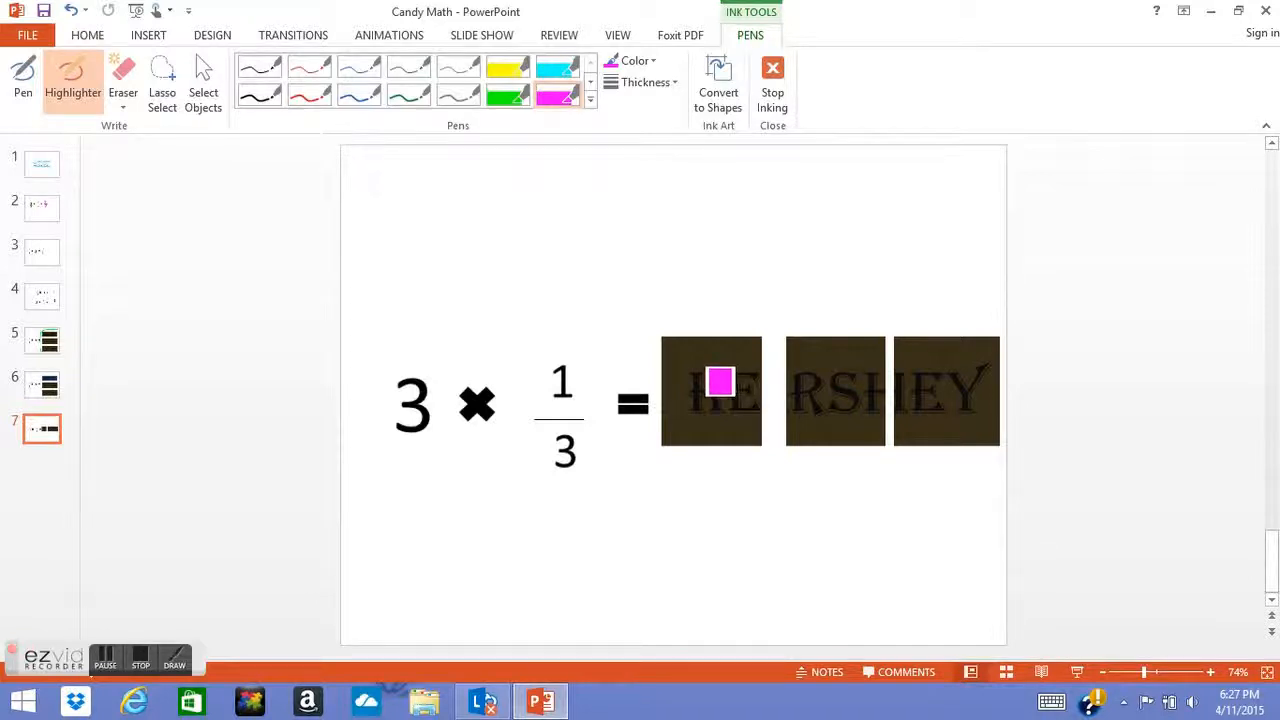
Write pink numbers 1, 2, 3 on the three pieces of the split Hershey bar
{"action": "left_click_drag", "start_coordinate": [720, 380], "coordinate": [838, 380]}
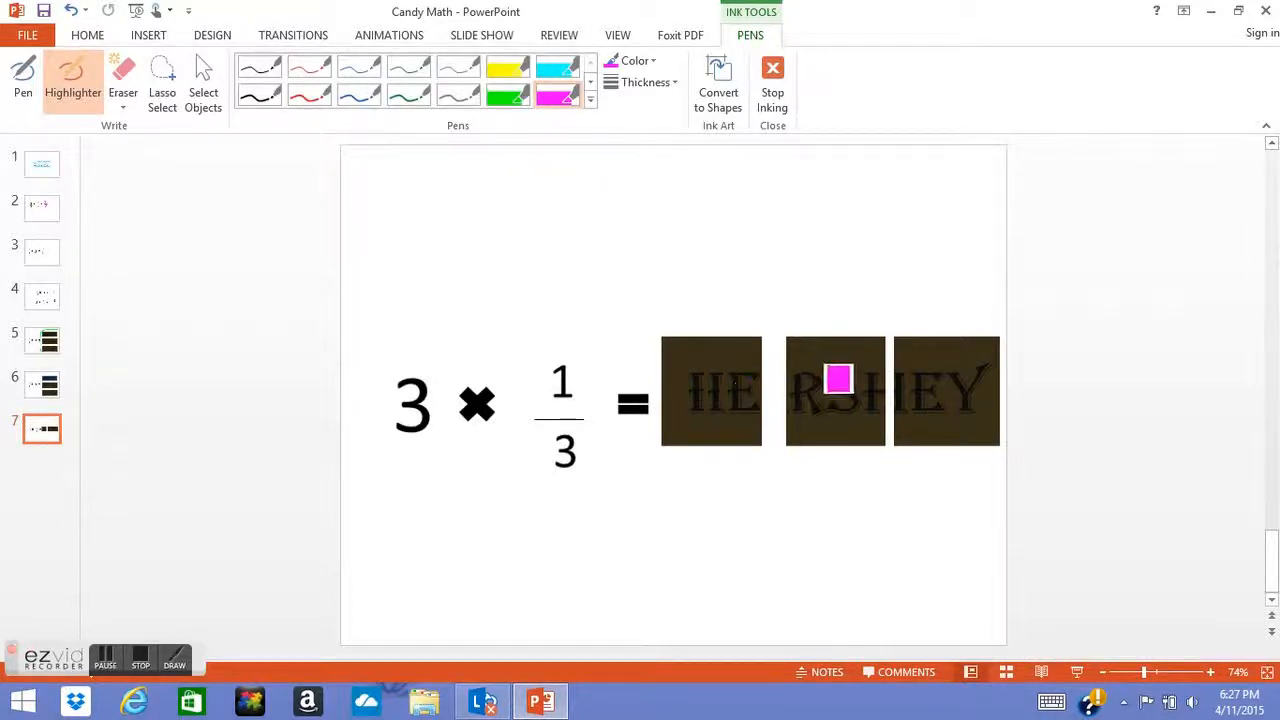
{"action": "left_click_drag", "start_coordinate": [838, 378], "coordinate": [728, 400]}
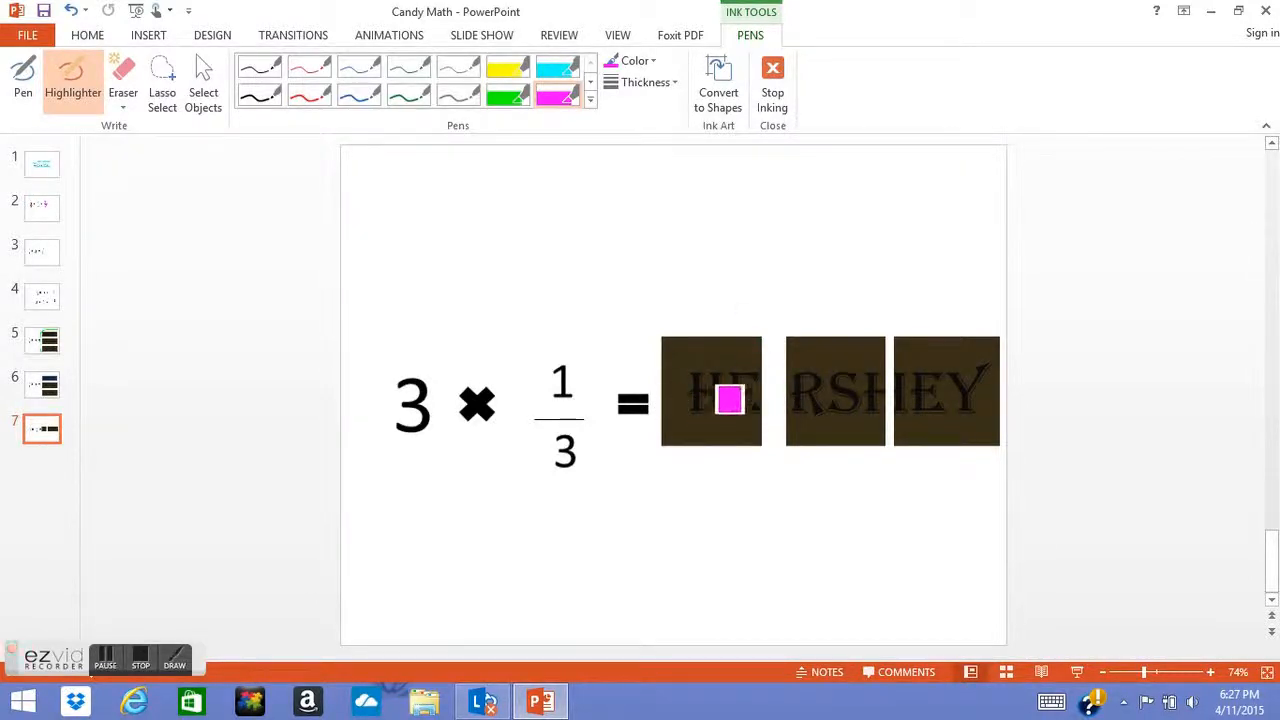
{"action": "left_click_drag", "start_coordinate": [728, 400], "coordinate": [956, 370]}
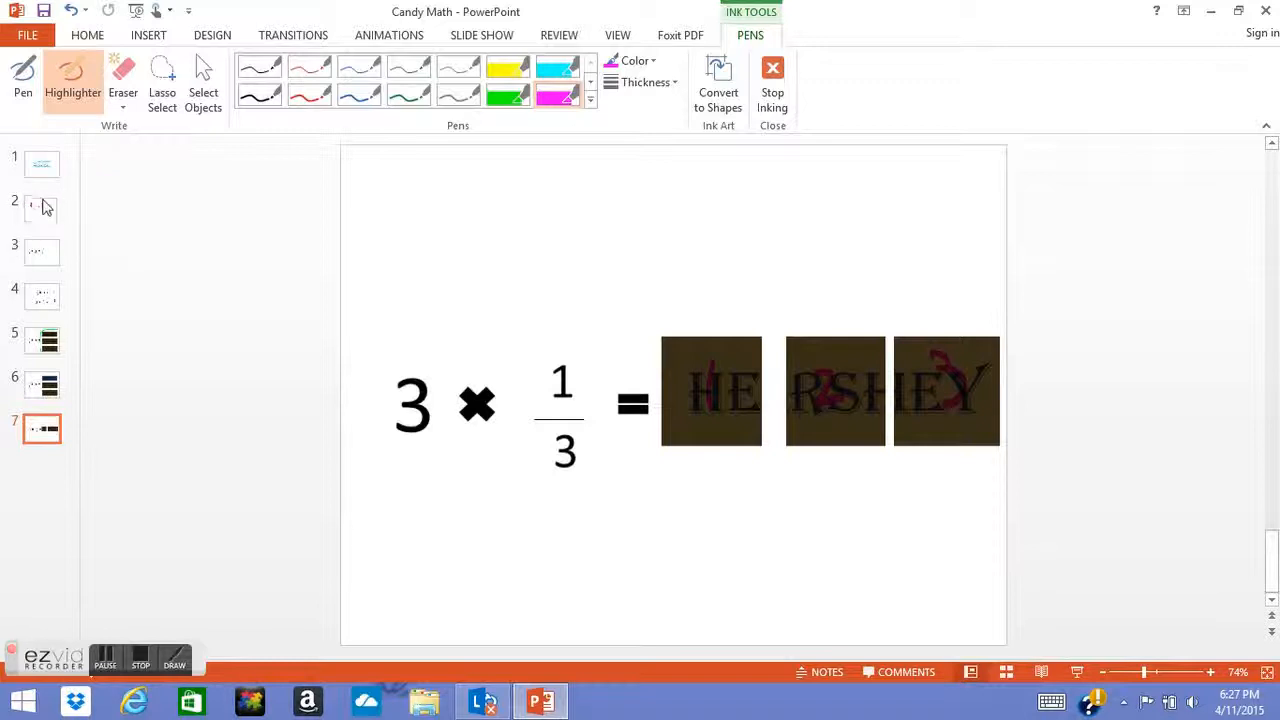
Return to the fourth slide showing 1/3 × 3 = 1 and 3 × 1/3 = 1
{"action": "left_click", "coordinate": [42, 296]}
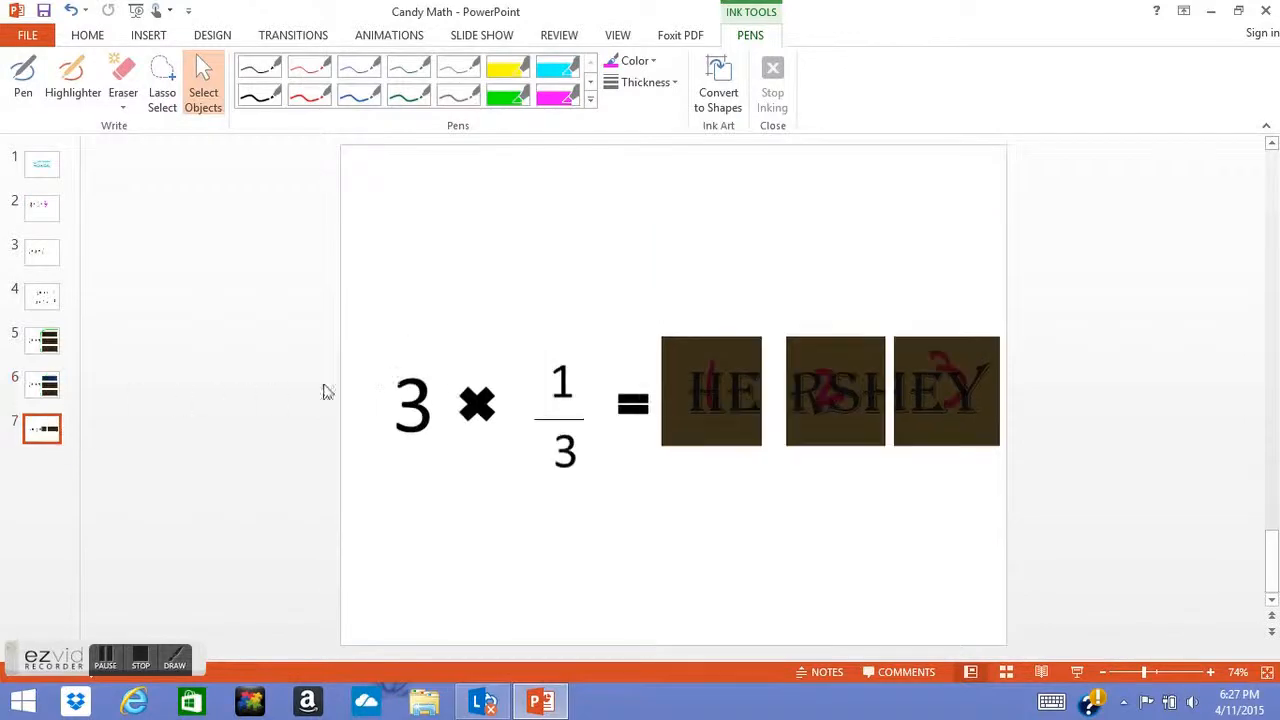
{"action": "mouse_move", "coordinate": [558, 288]}
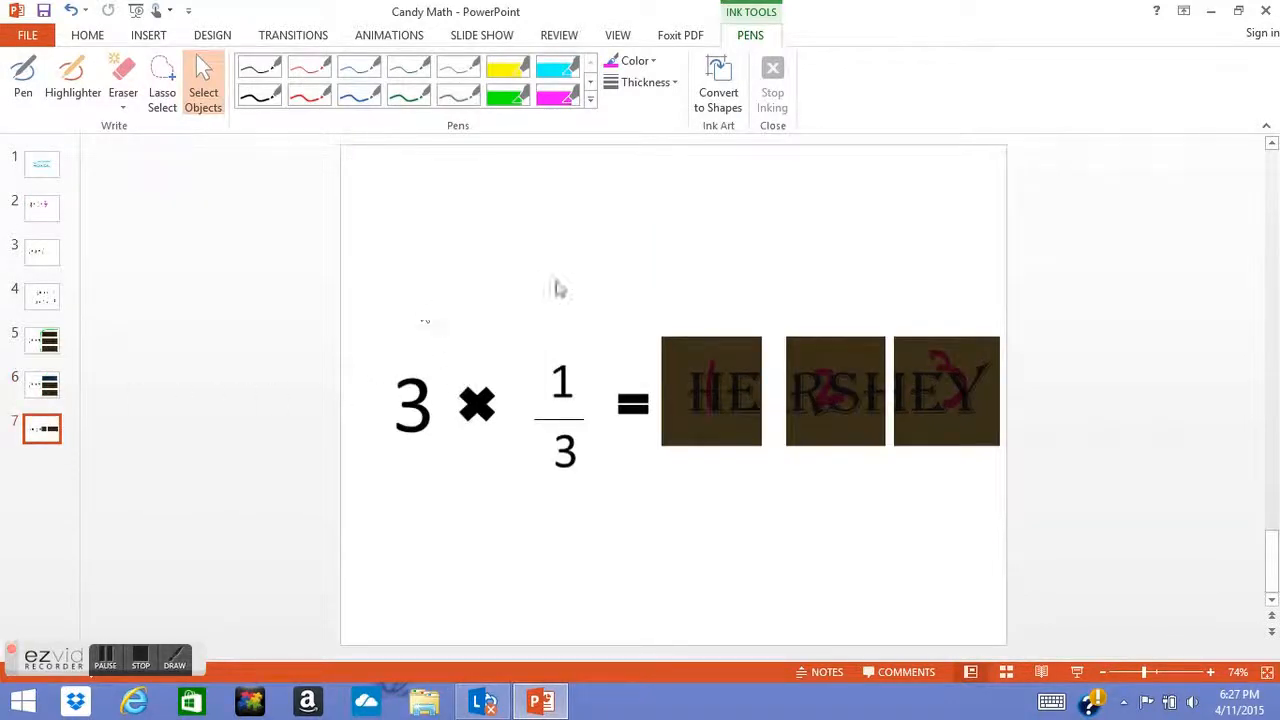
{"action": "mouse_move", "coordinate": [576, 308]}
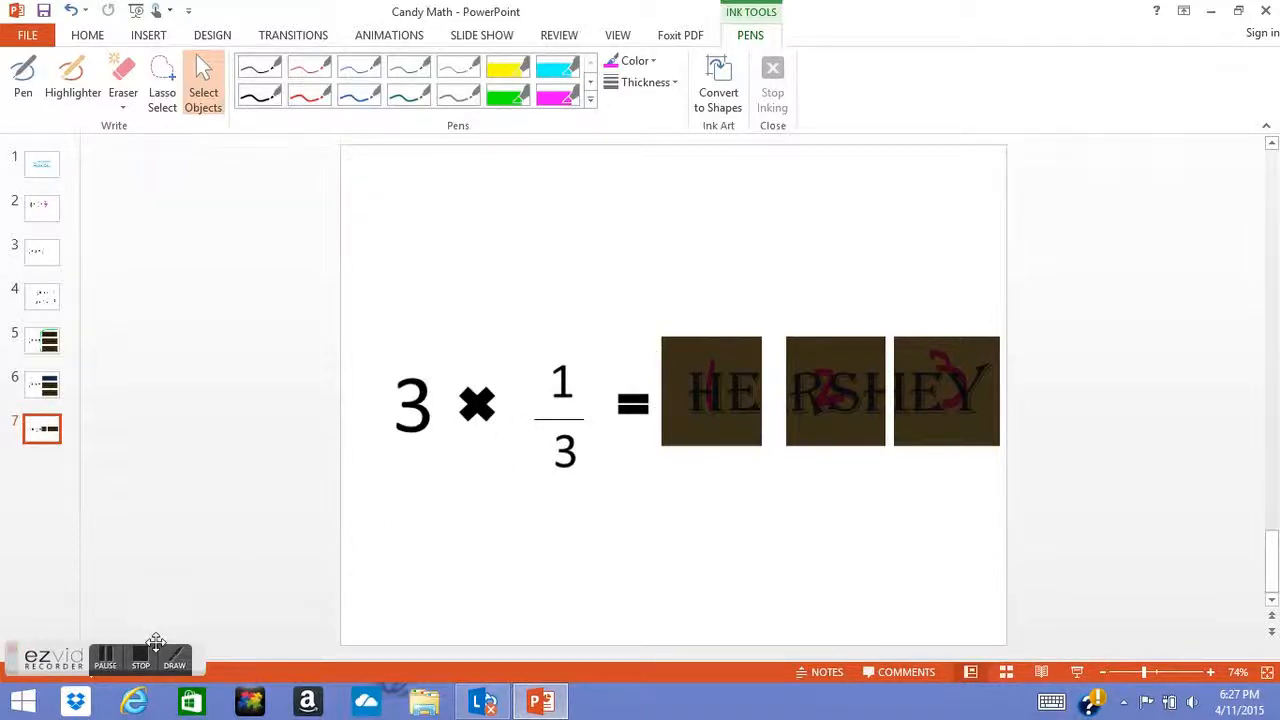
{"action": "mouse_move", "coordinate": [354, 442]}
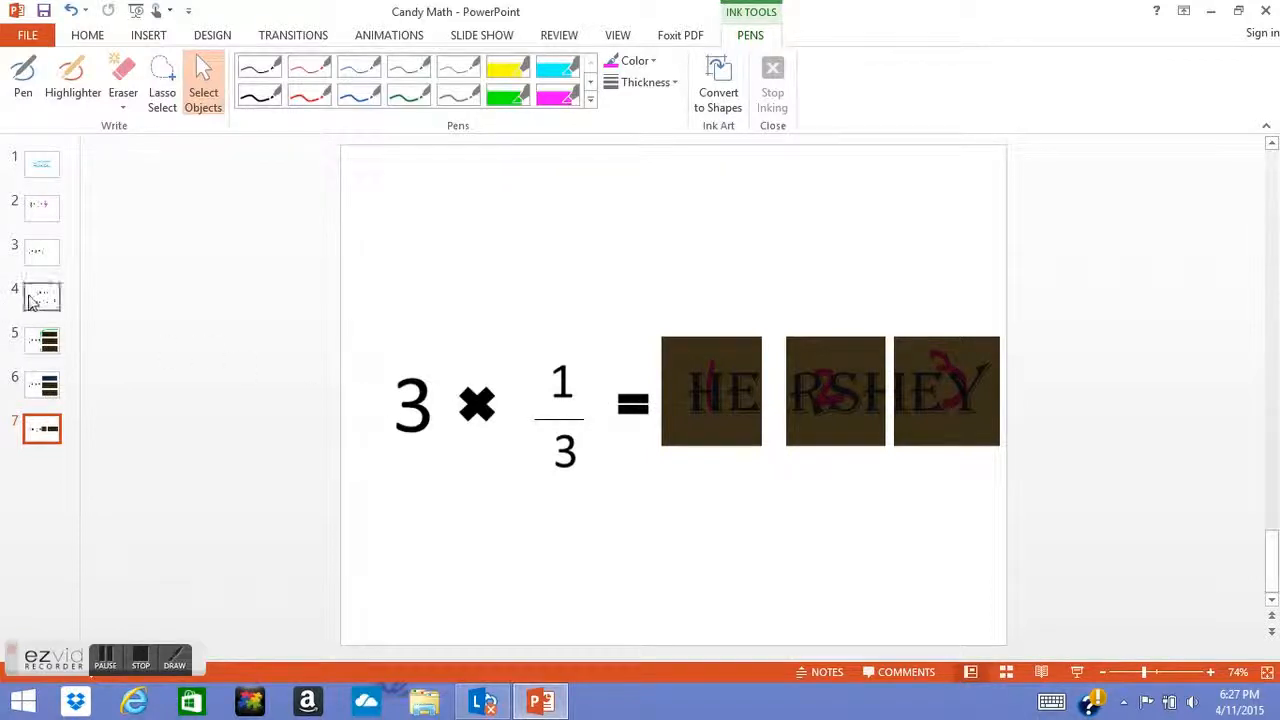
{"action": "left_click", "coordinate": [42, 296]}
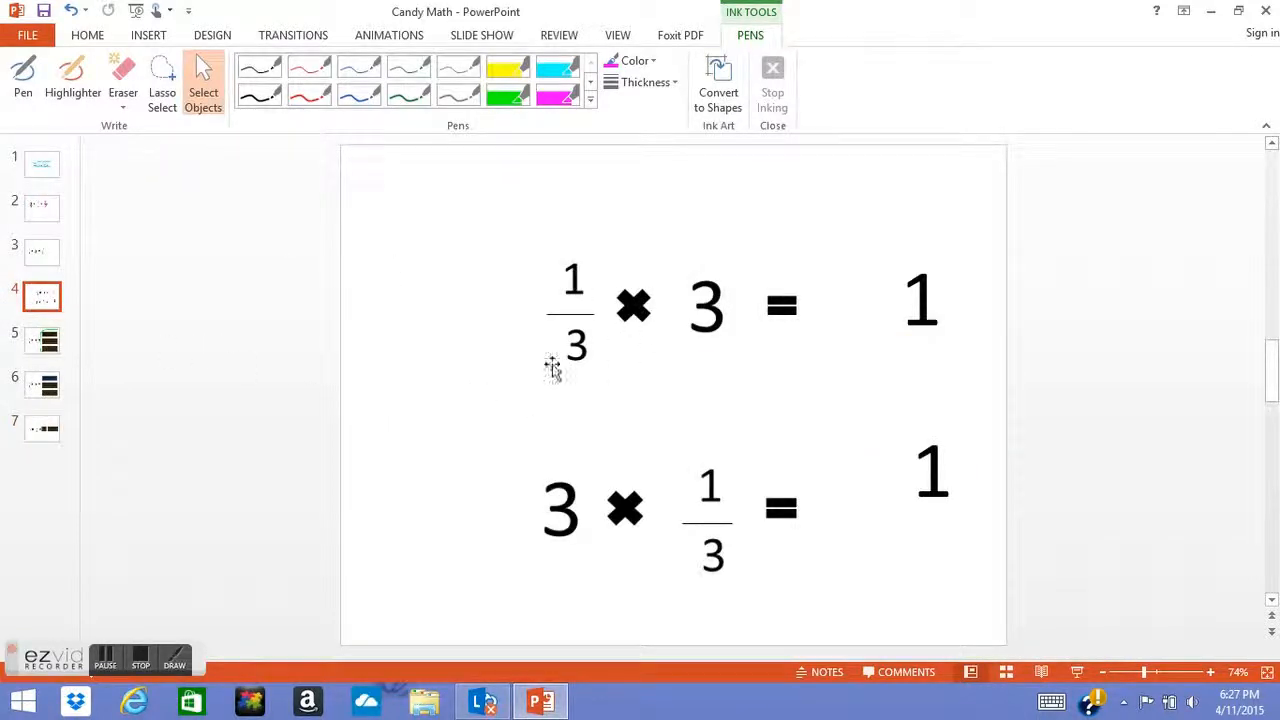